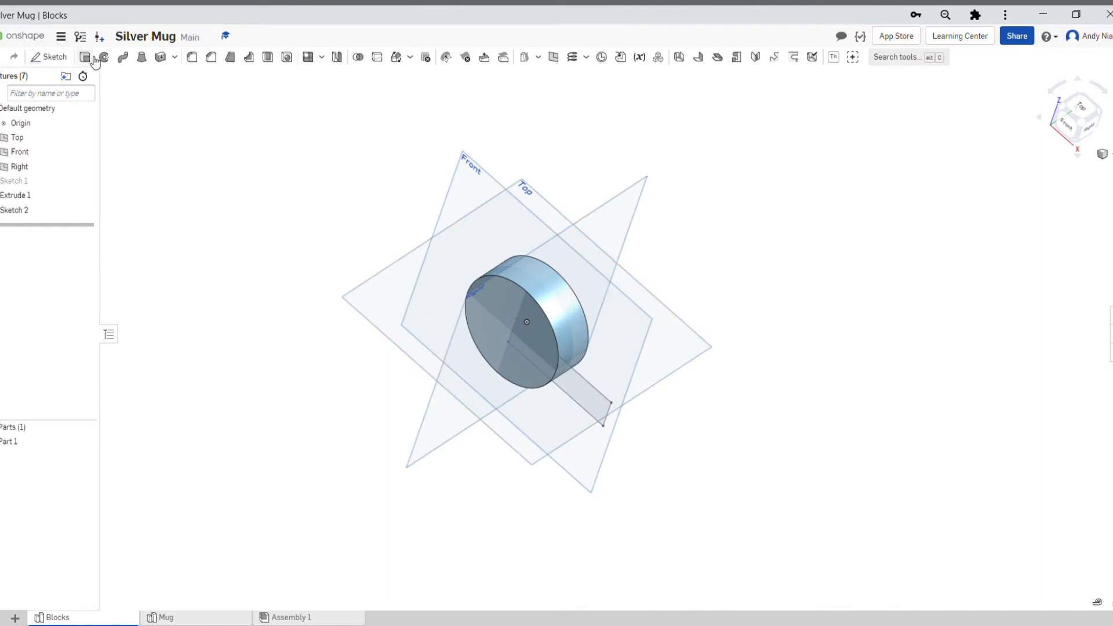
Step: Extrude the Sketch 2 rectangle 25 mm with Add so the bar merges into the cylinder
click(84, 57)
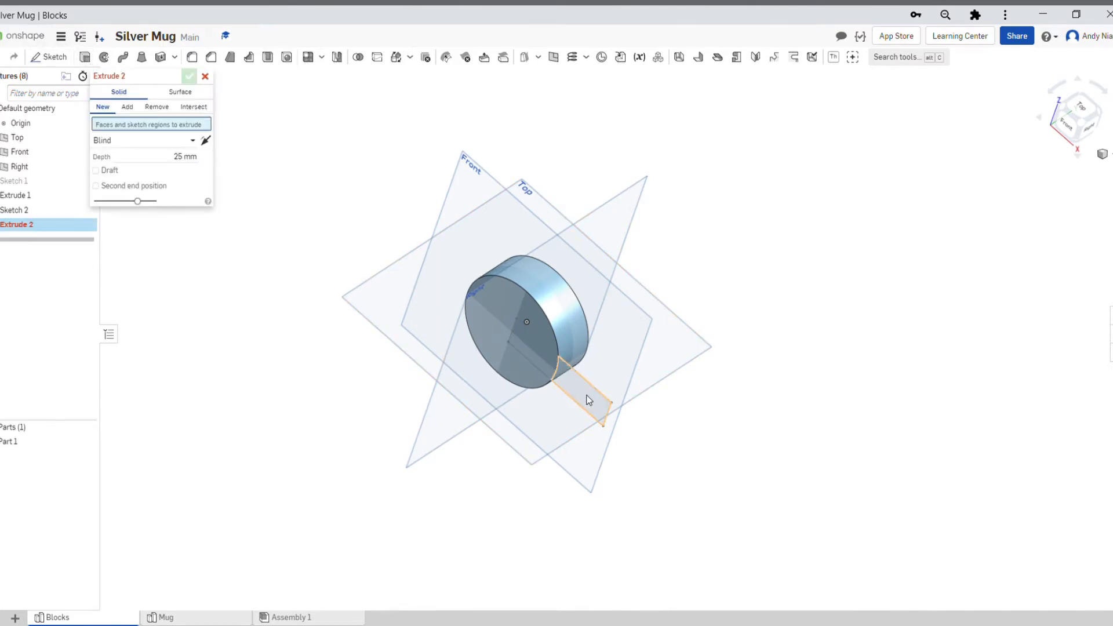
click(127, 107)
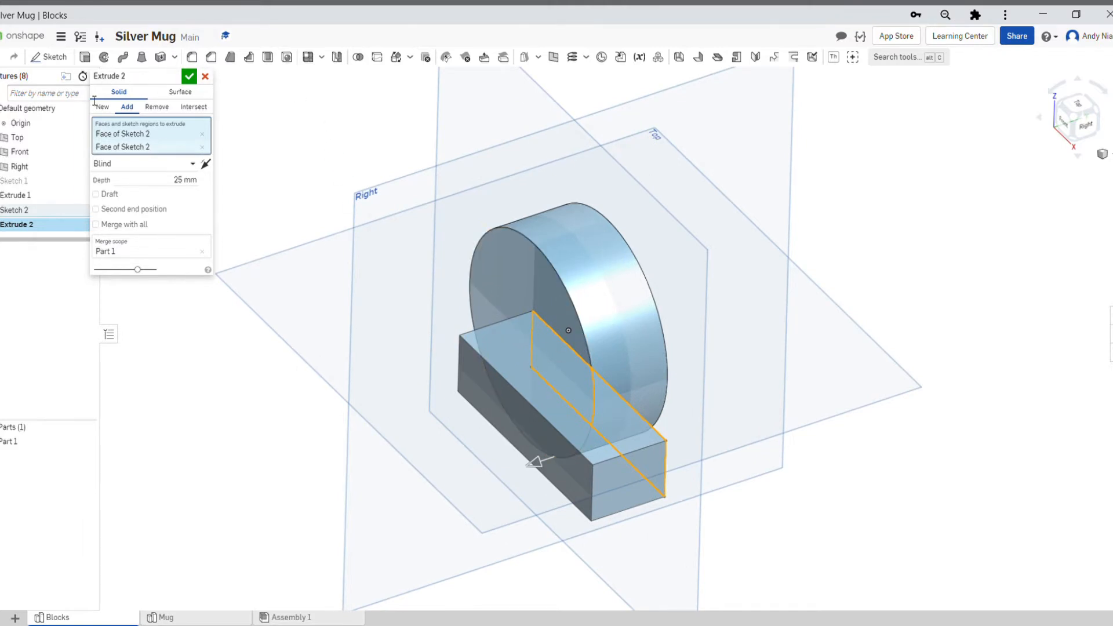
mouse_move(157, 107)
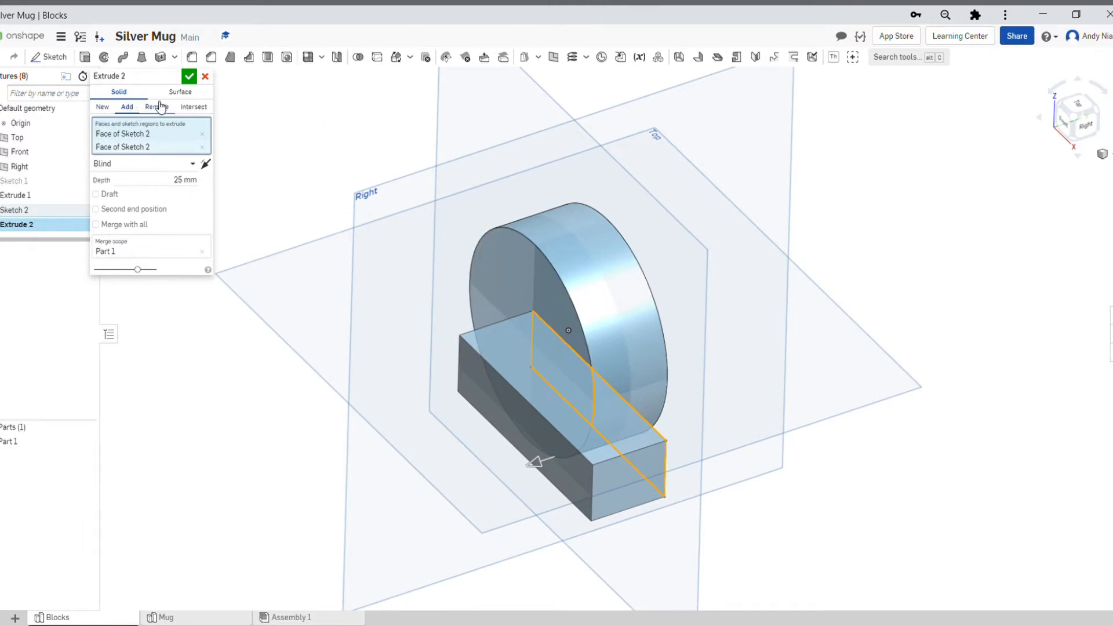
click(189, 77)
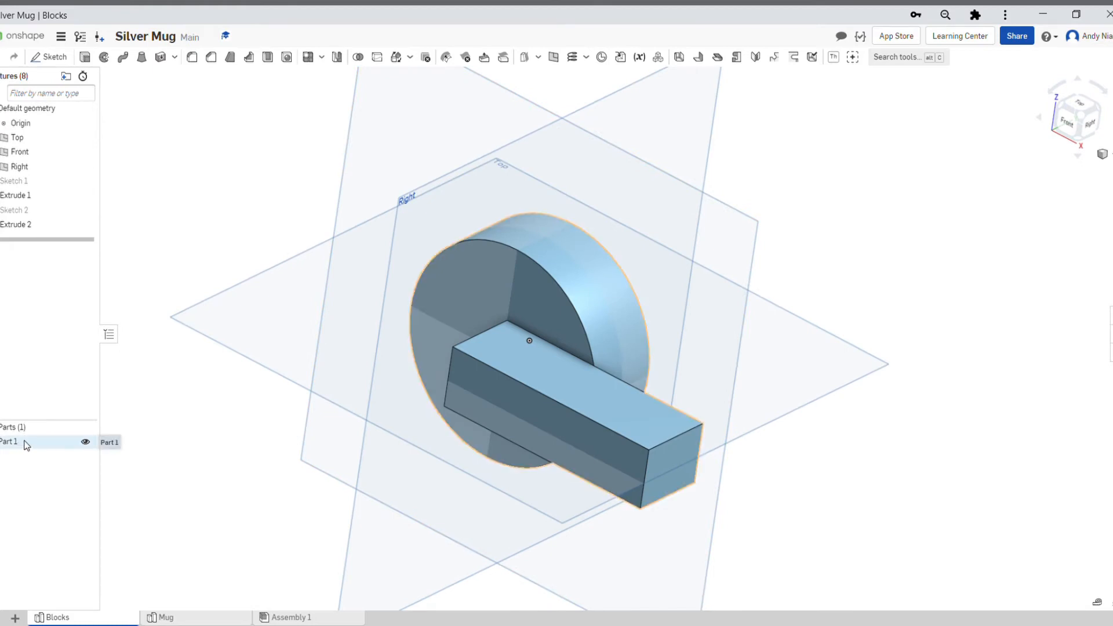
mouse_move(21, 453)
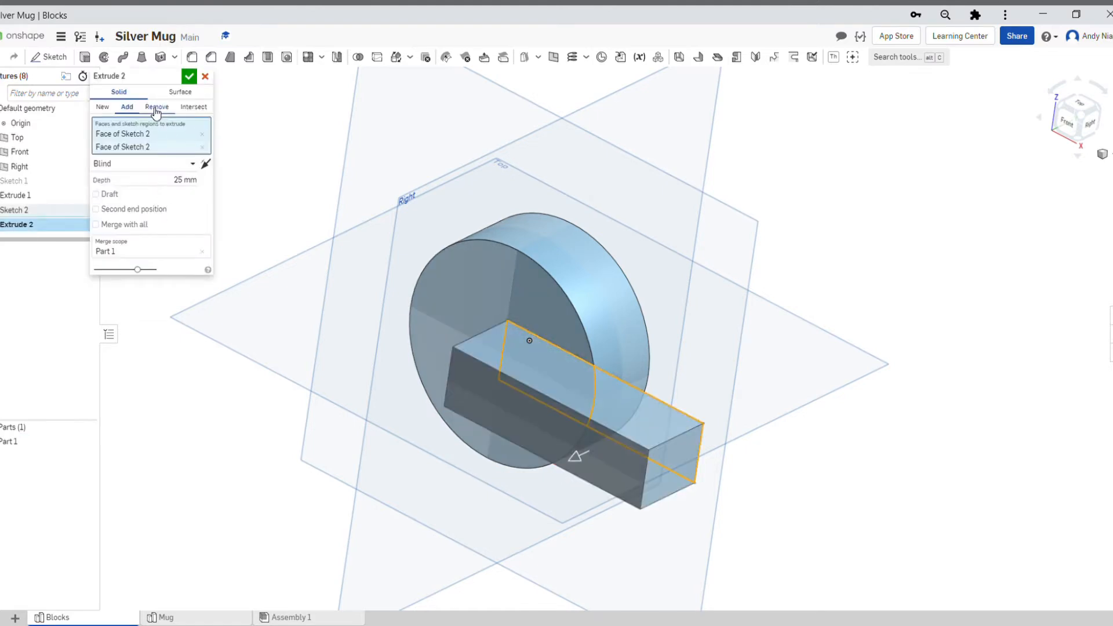
Step: Change Extrude 2 to Remove with flipped direction, cutting a notch, then reopen it
click(156, 107)
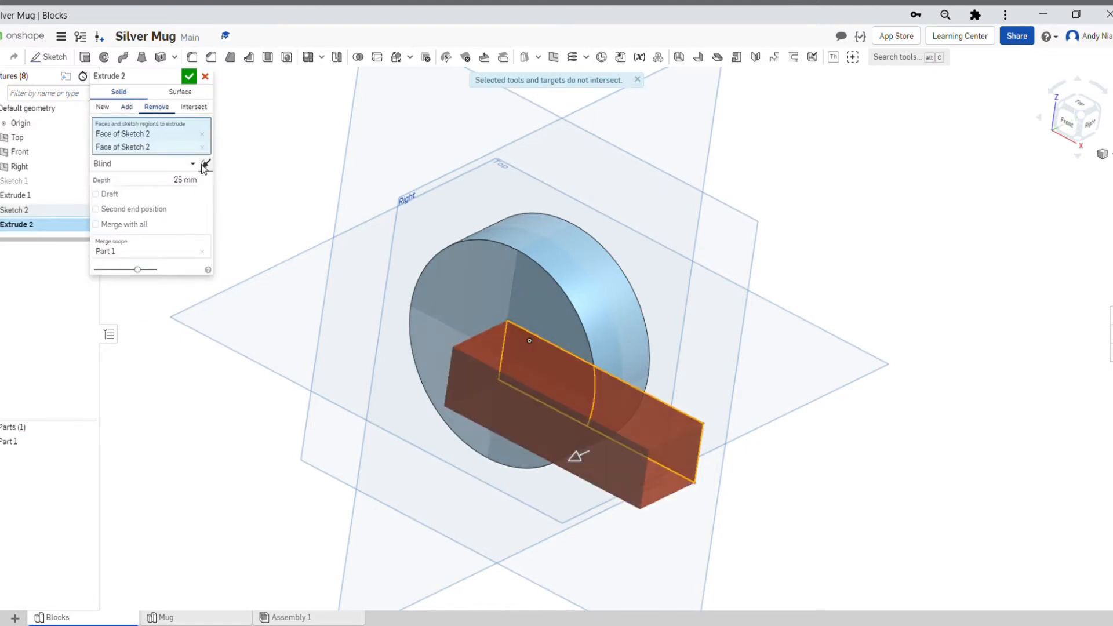
click(157, 107)
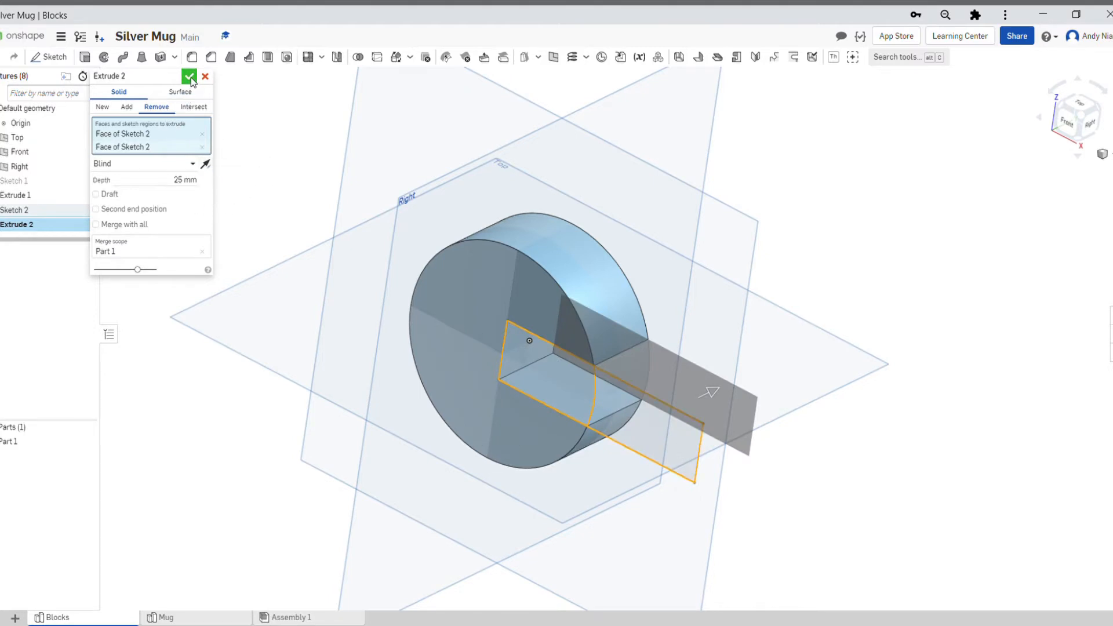
click(188, 76)
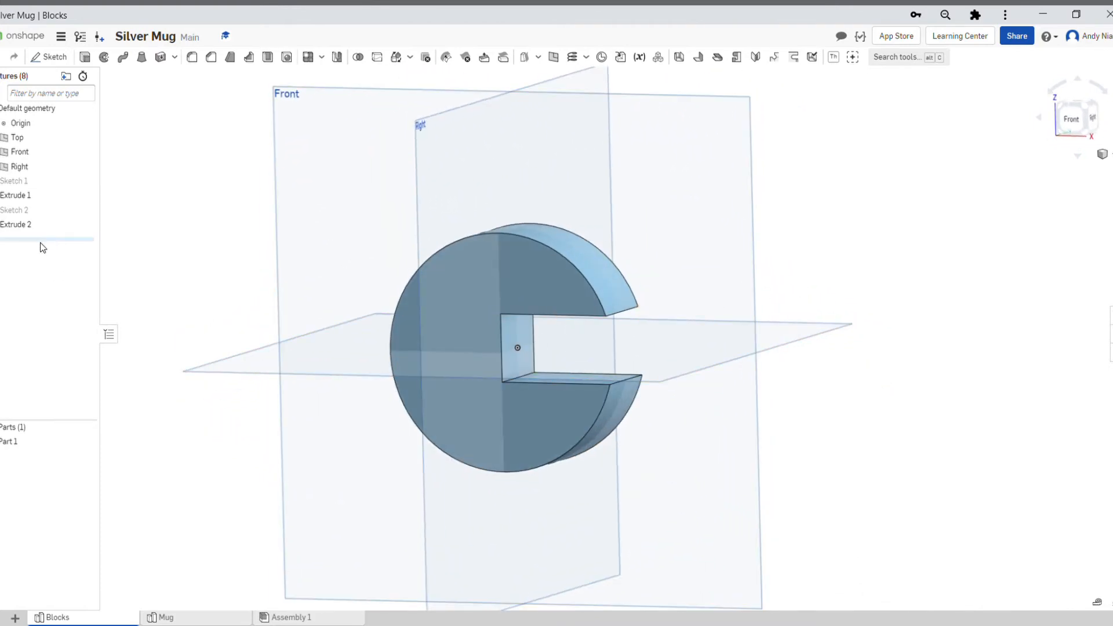
double_click(15, 224)
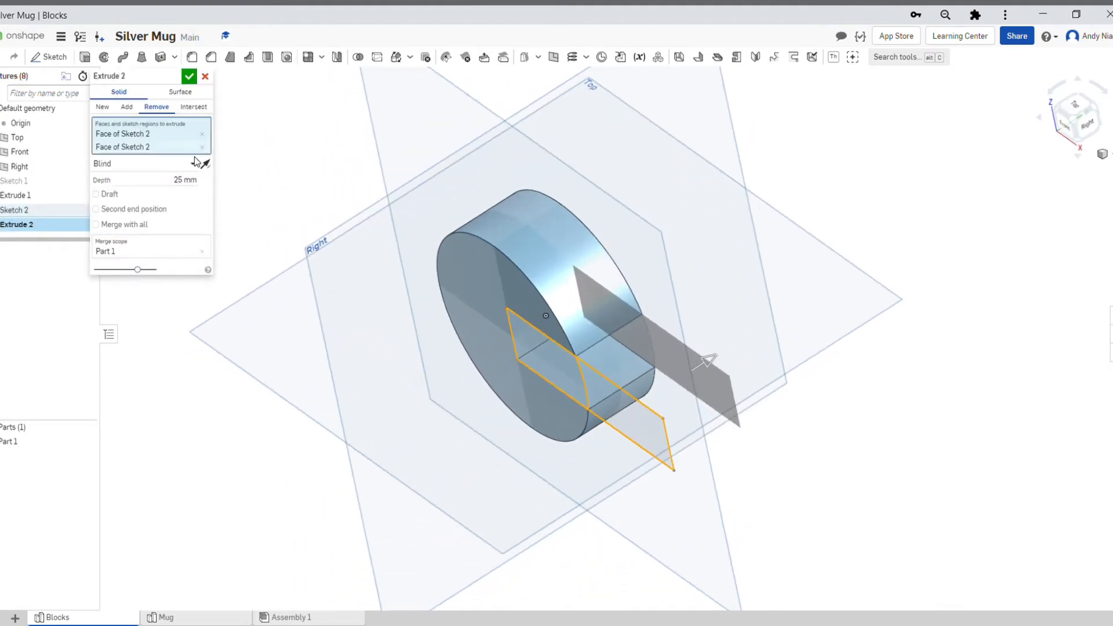
Step: Flip Extrude 2 outward as New, then highlight Part 1 and Part 2 in the parts list
click(102, 106)
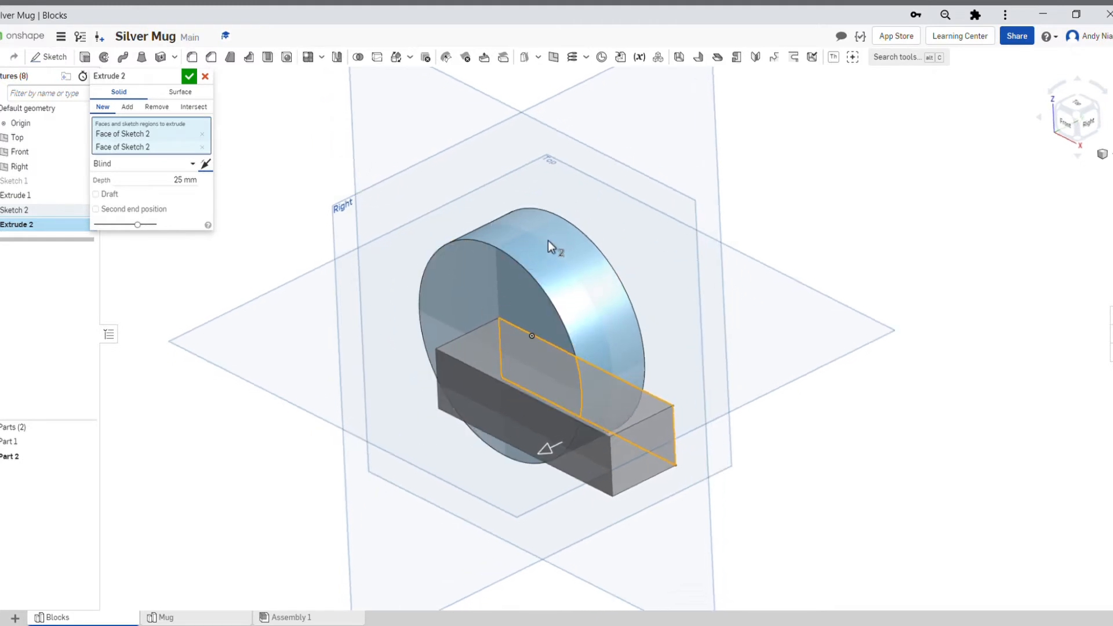
click(189, 77)
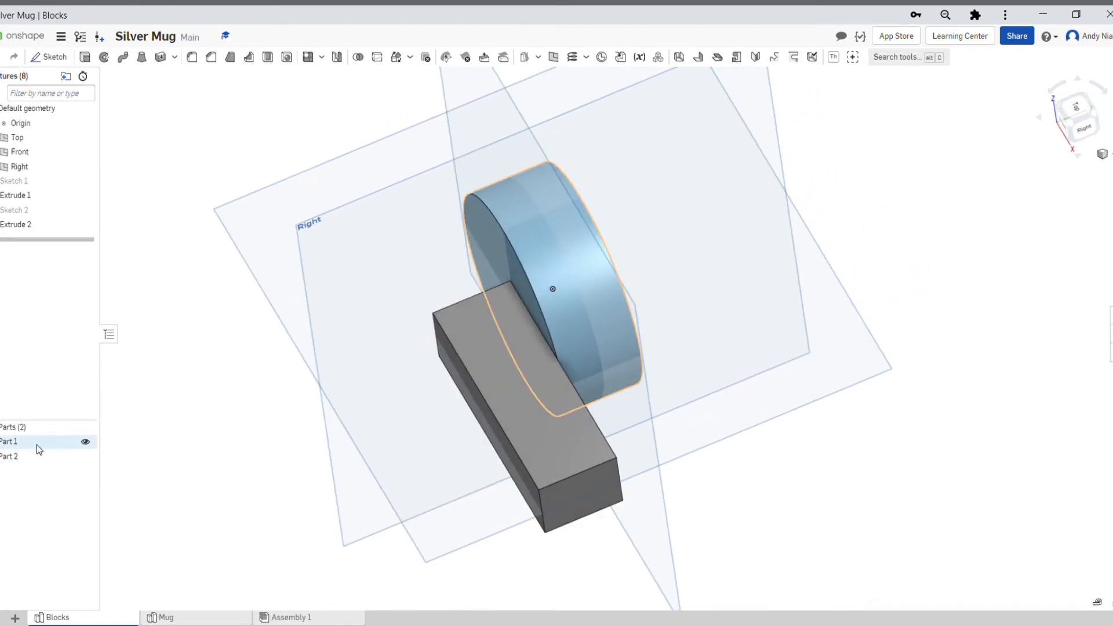
click(8, 456)
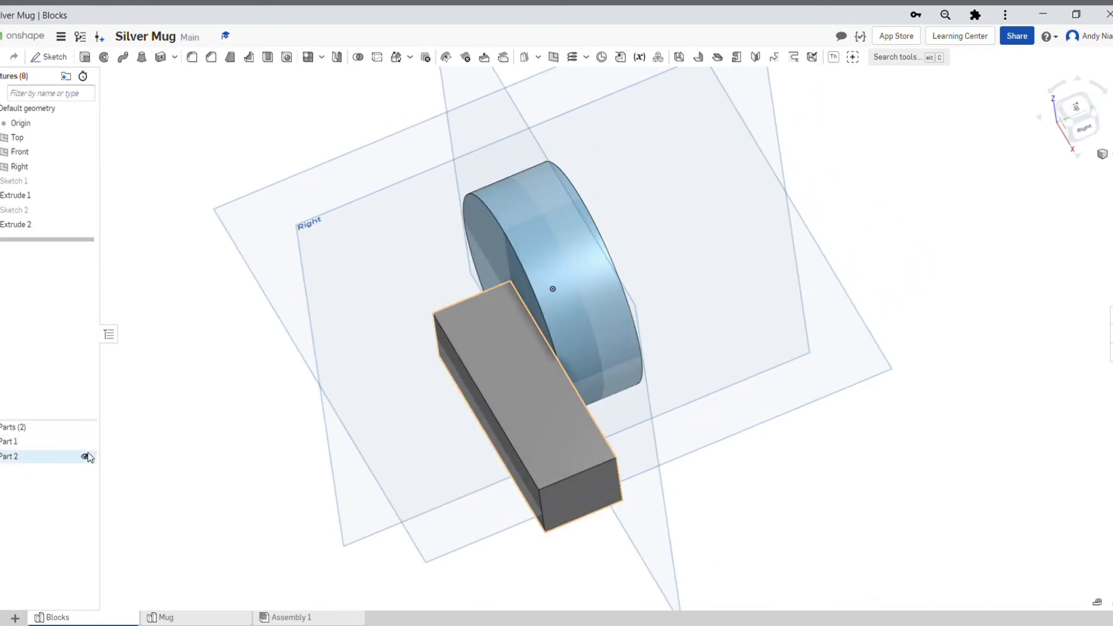
click(84, 455)
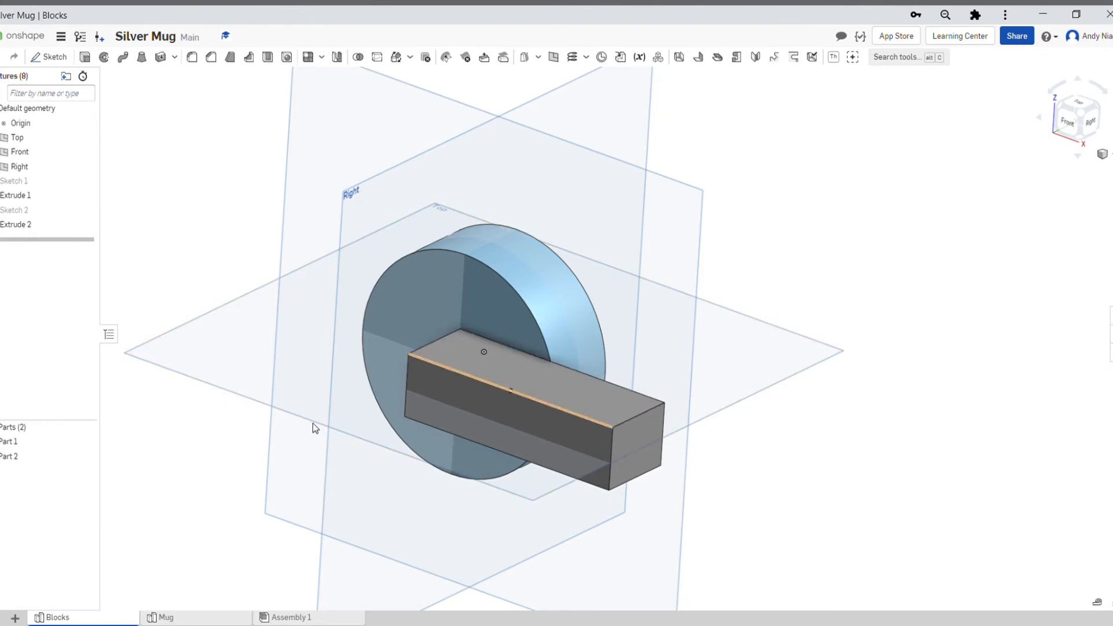
mouse_move(482, 355)
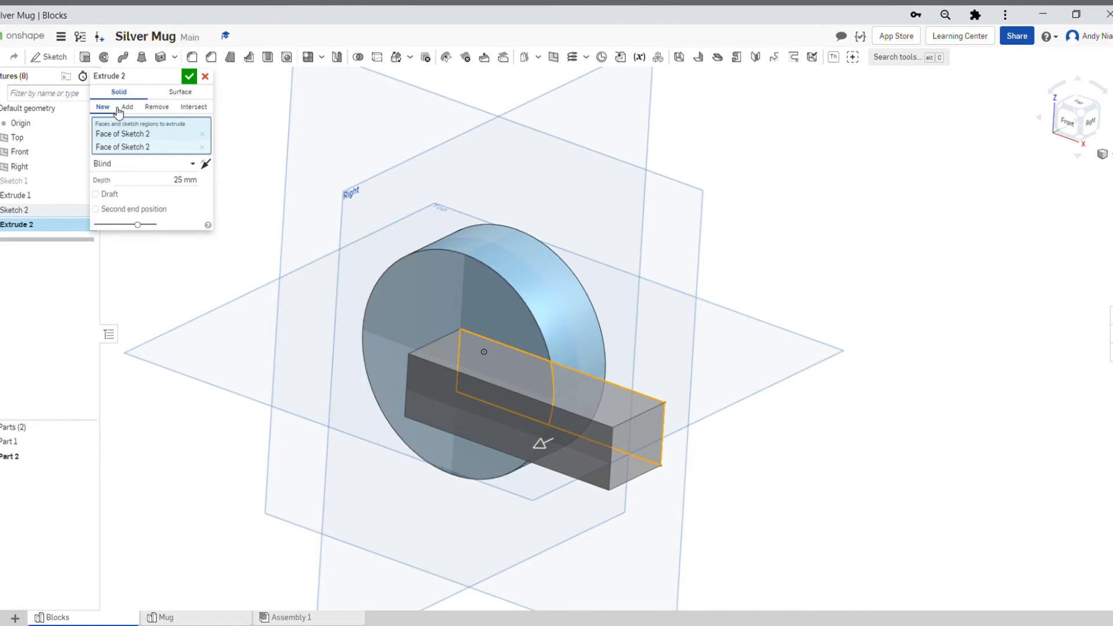
Step: Switch Extrude 2 to Add so bar and cylinder become one Part 1
click(126, 107)
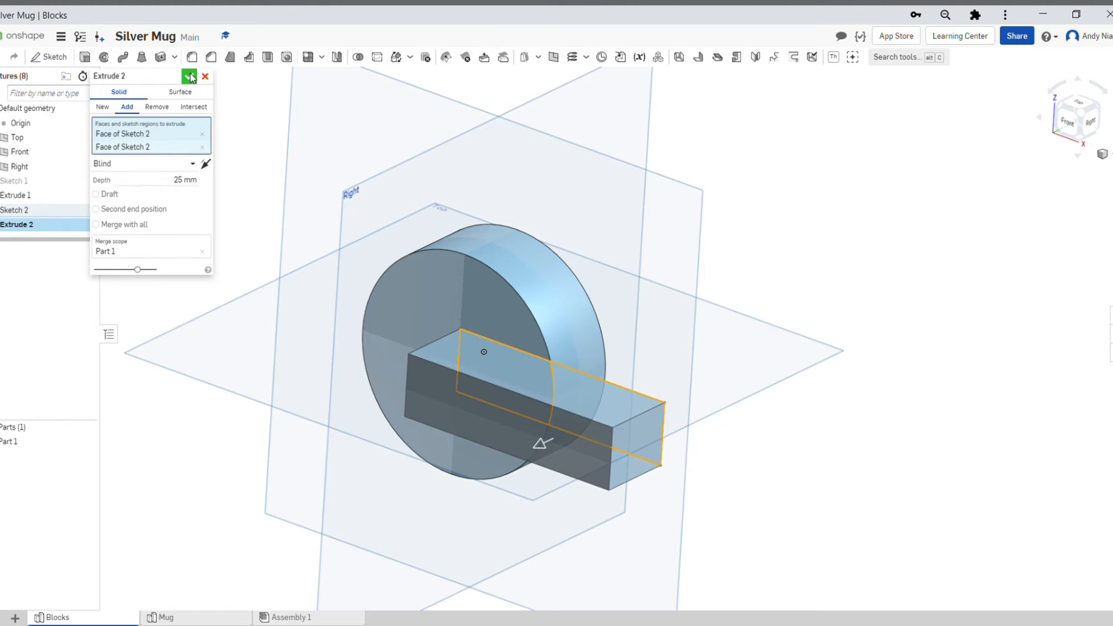
click(189, 77)
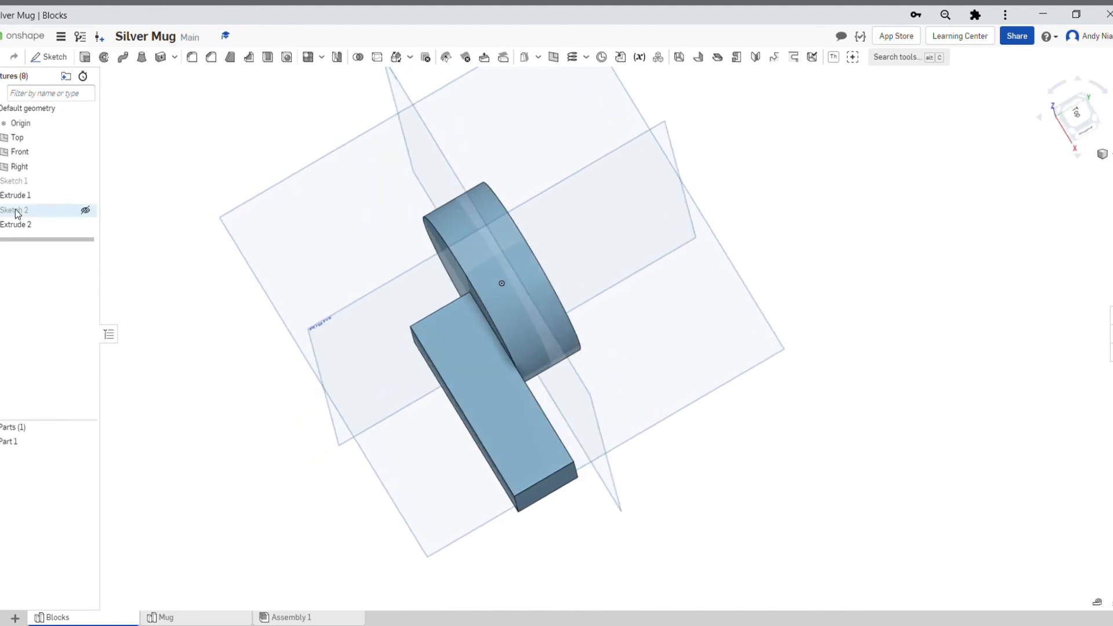
click(14, 180)
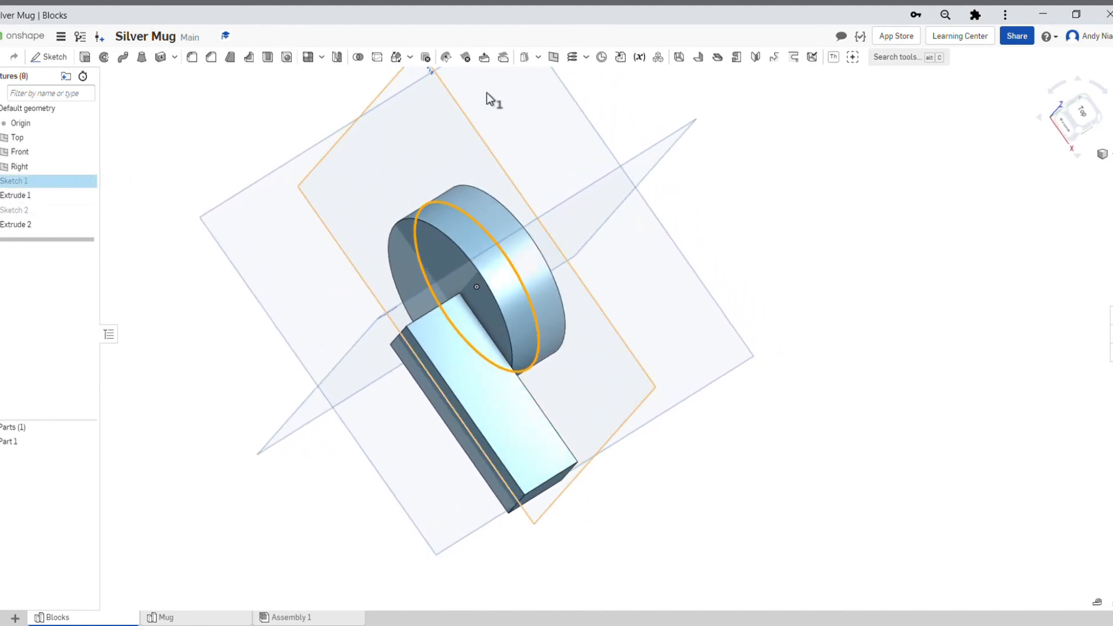
click(15, 195)
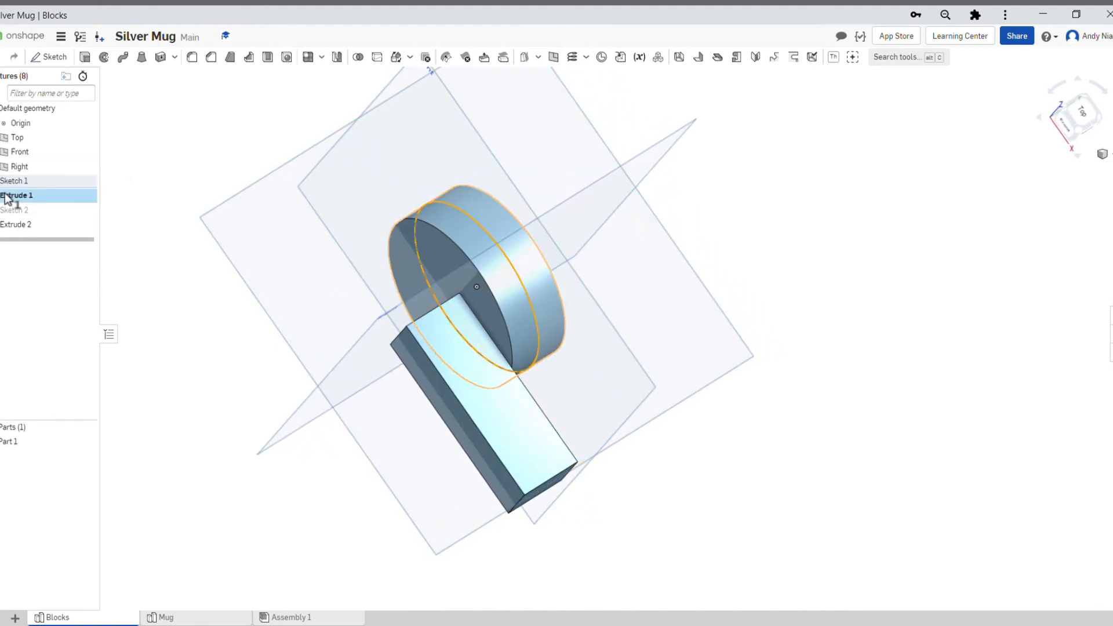
double_click(15, 195)
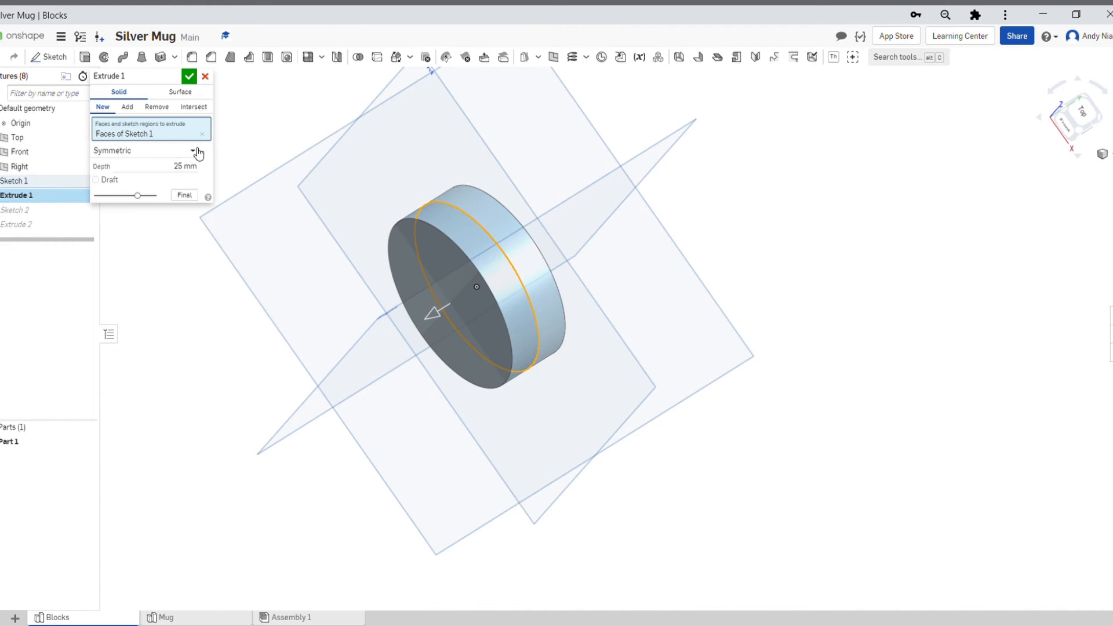
click(197, 151)
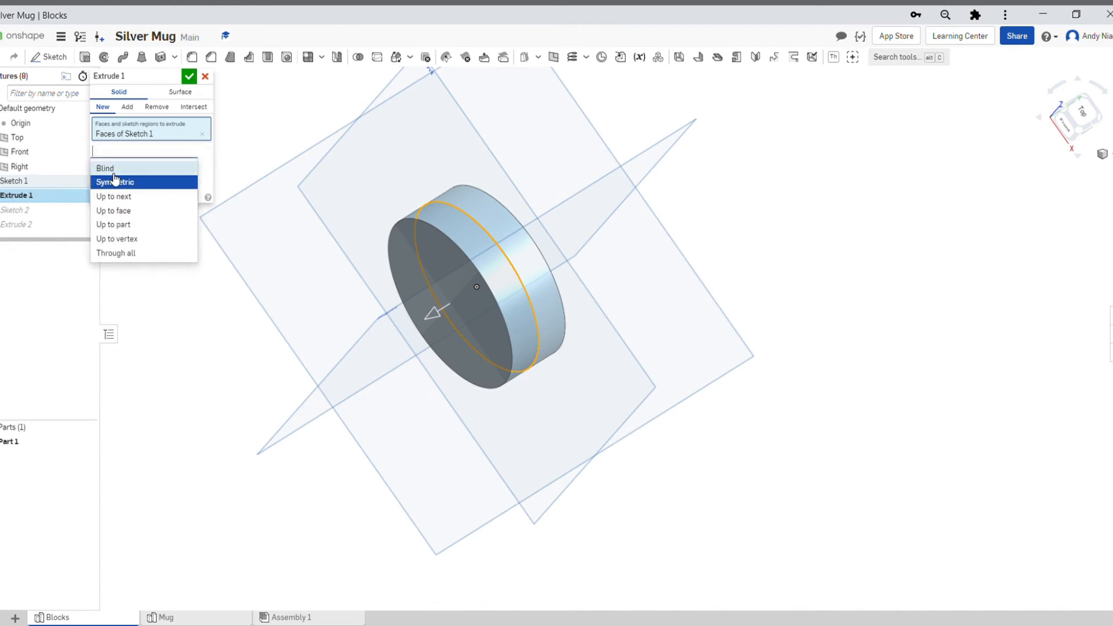
click(106, 168)
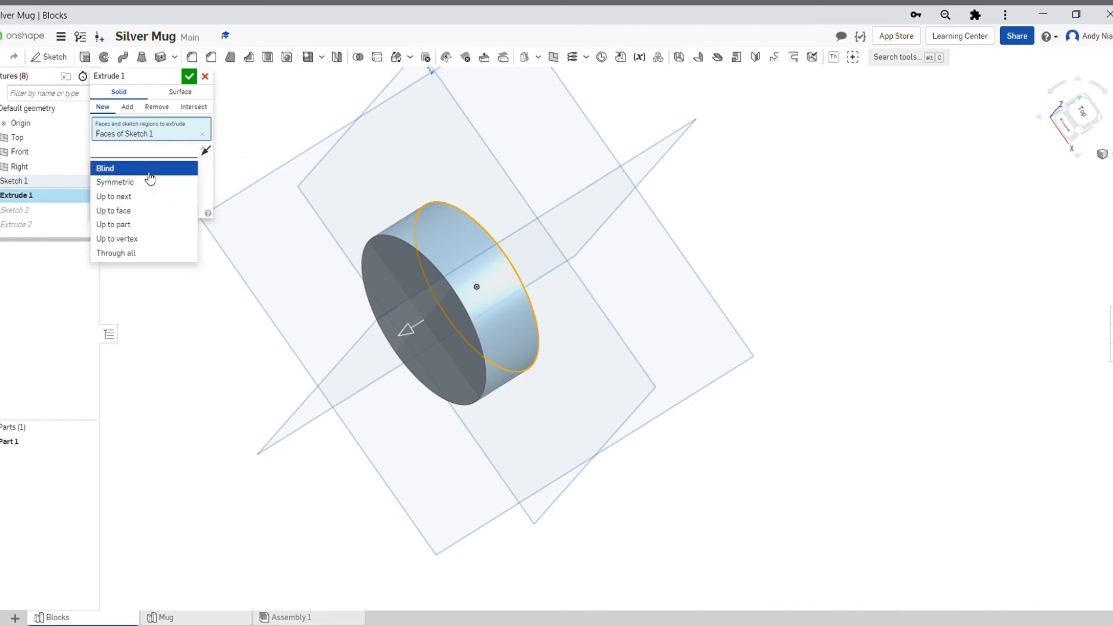
click(115, 182)
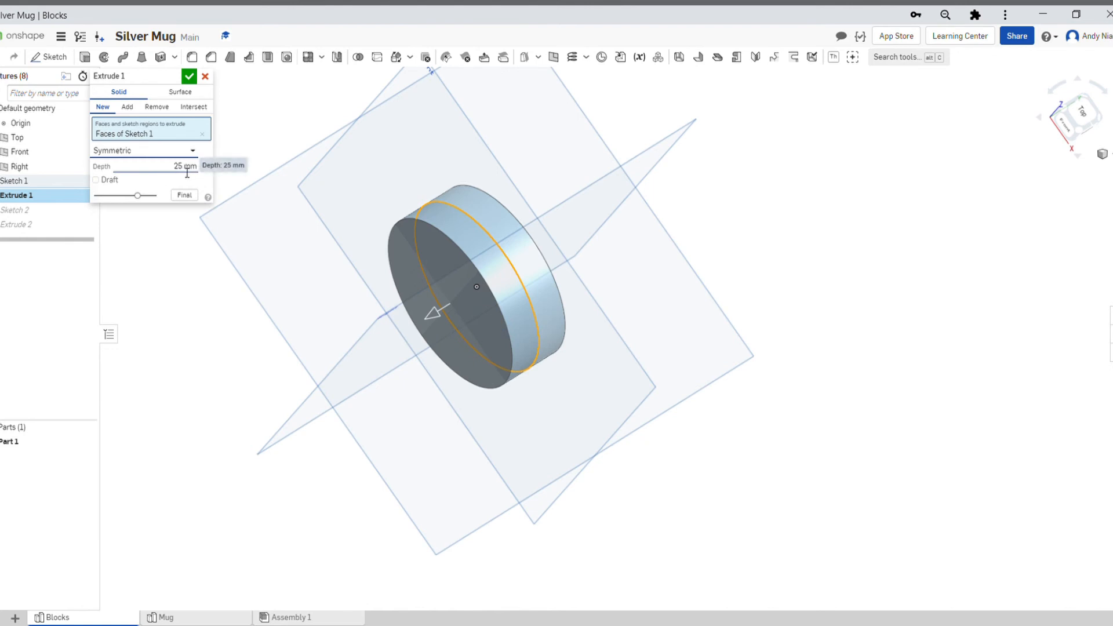
mouse_move(348, 271)
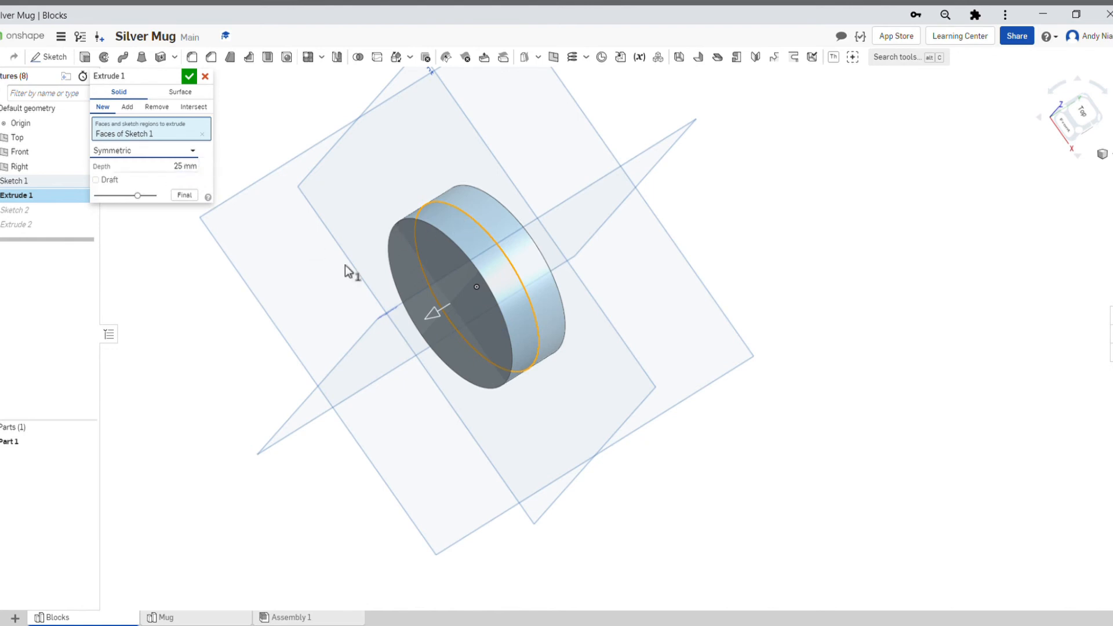
mouse_move(659, 164)
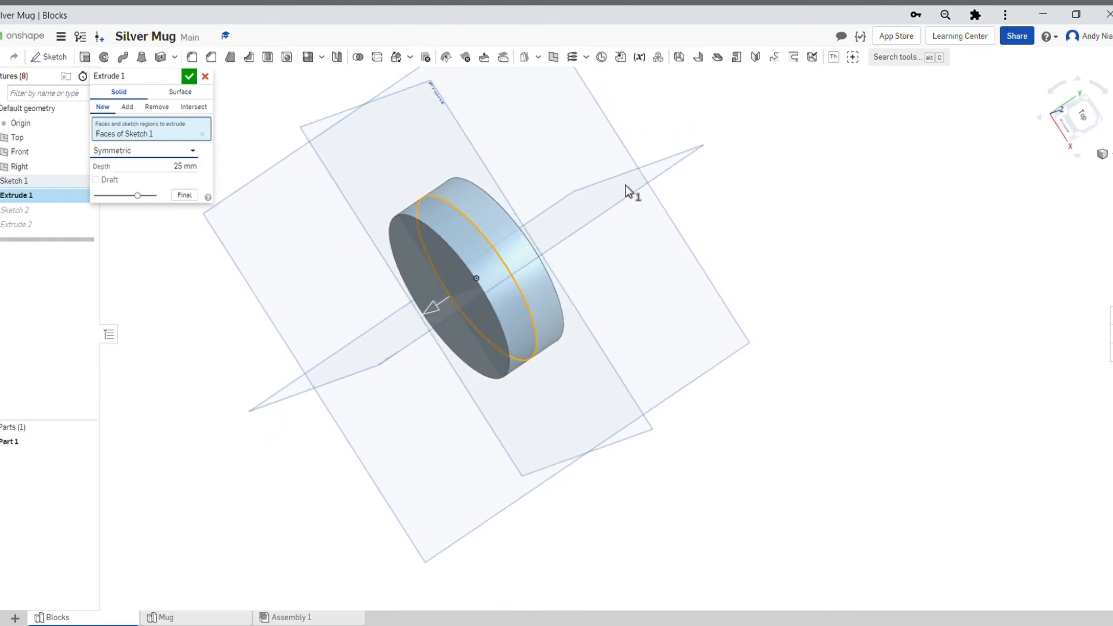
click(189, 76)
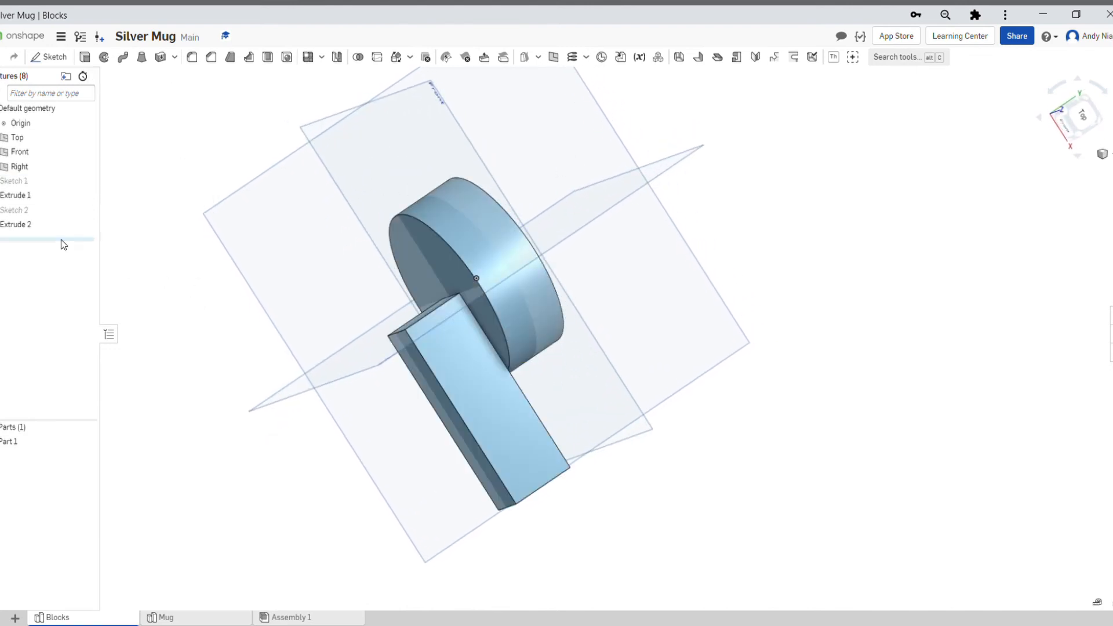
Step: Move Sketch 2 onto the cylinder's middle plane
right_click(13, 209)
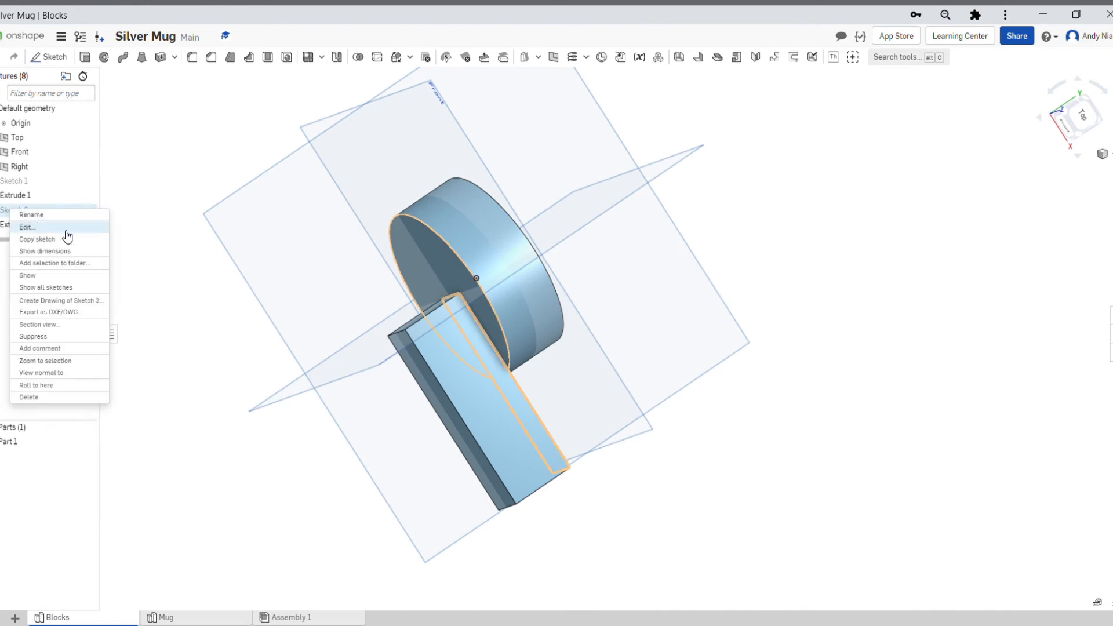
click(26, 228)
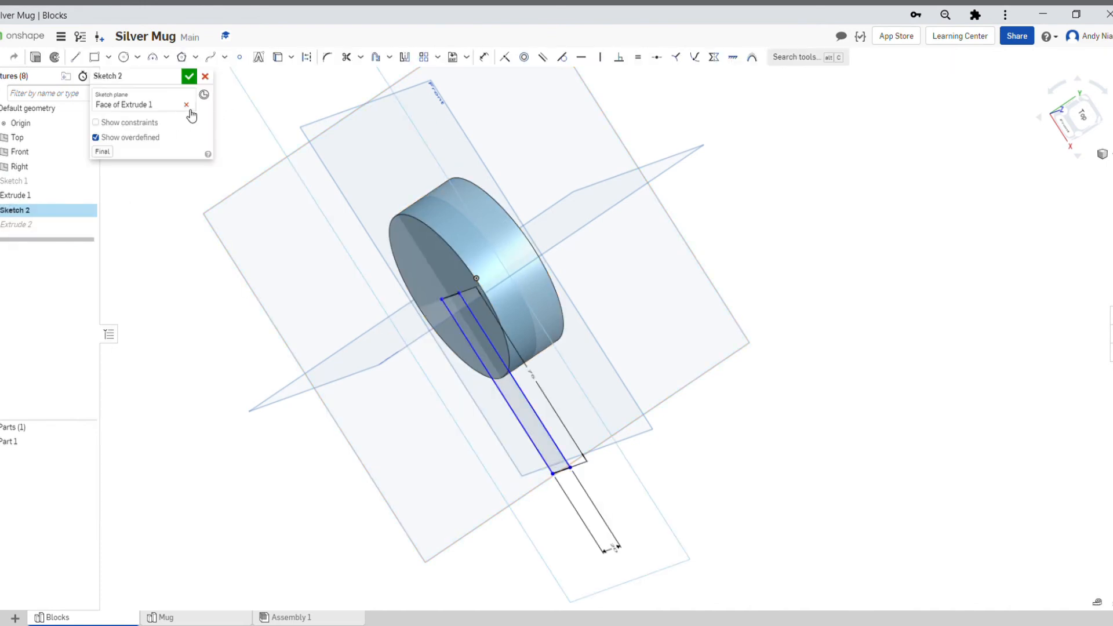
click(186, 104)
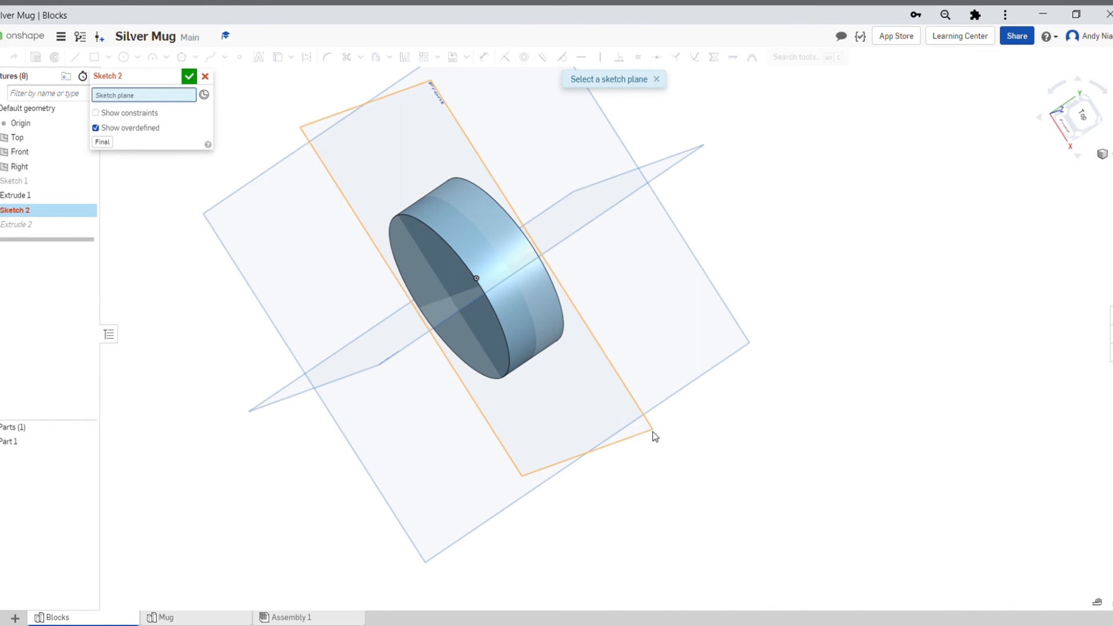
click(189, 77)
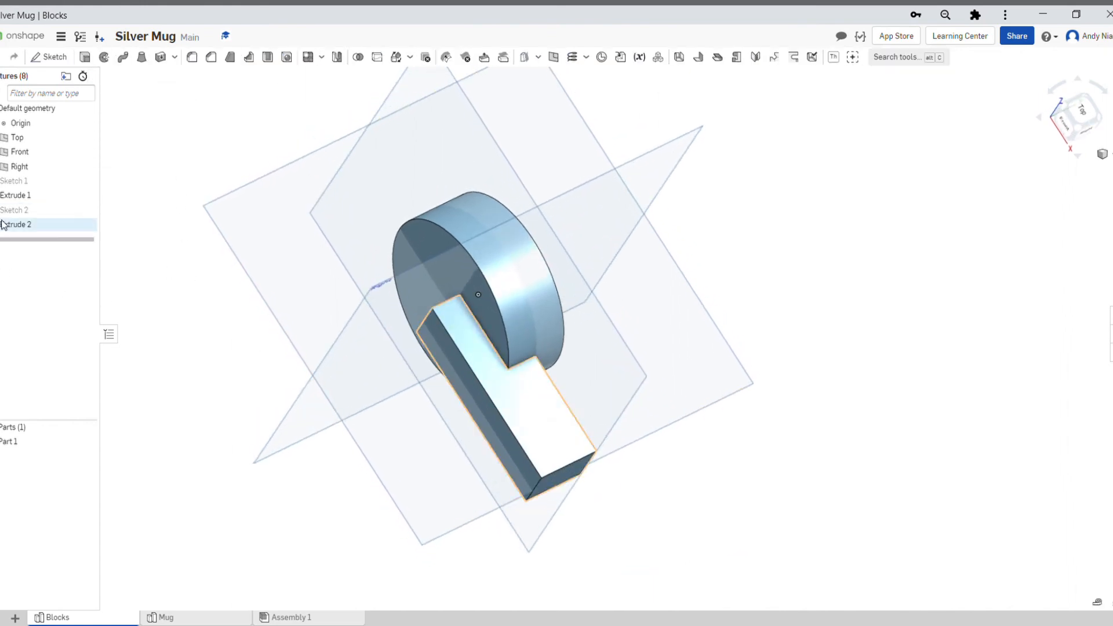
Step: Make Extrude 2 a symmetric 30 mm Add extrusion through the cylinder
double_click(15, 224)
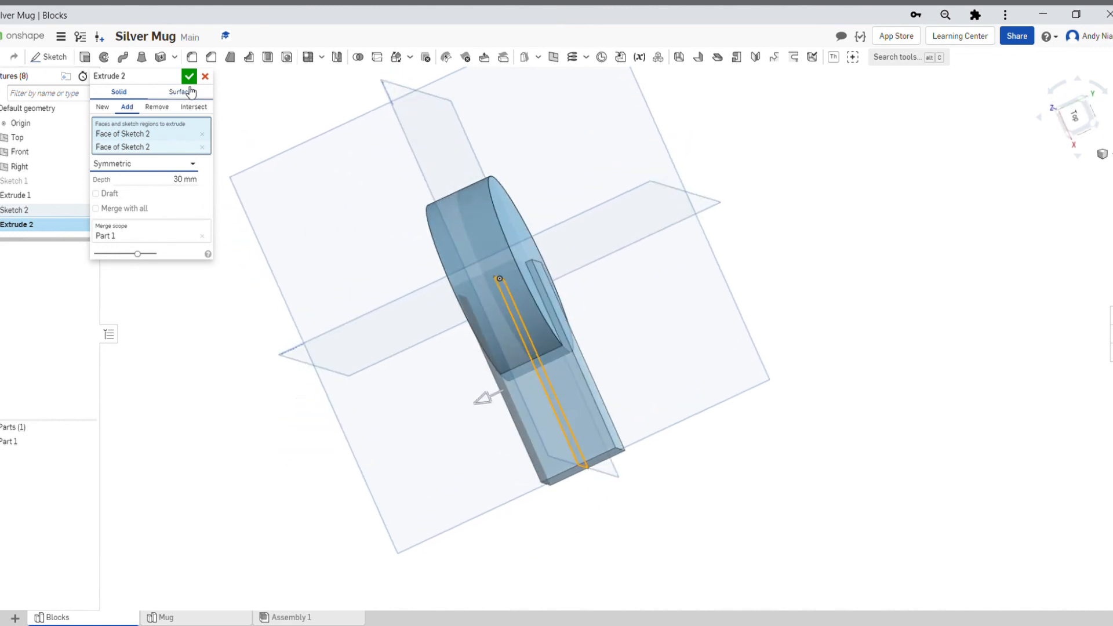
click(189, 76)
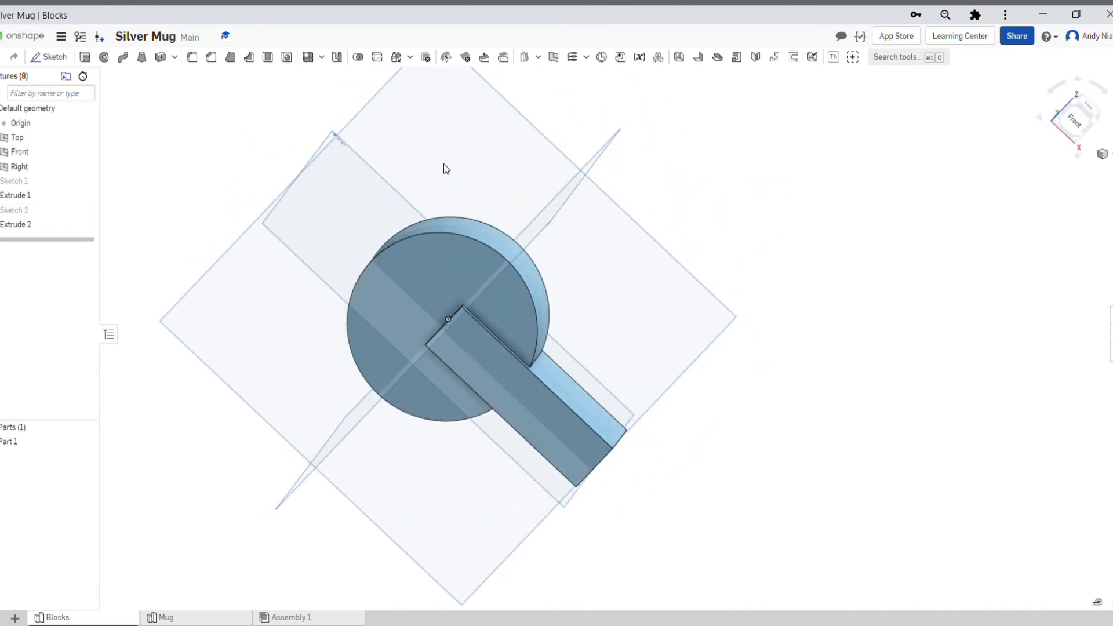